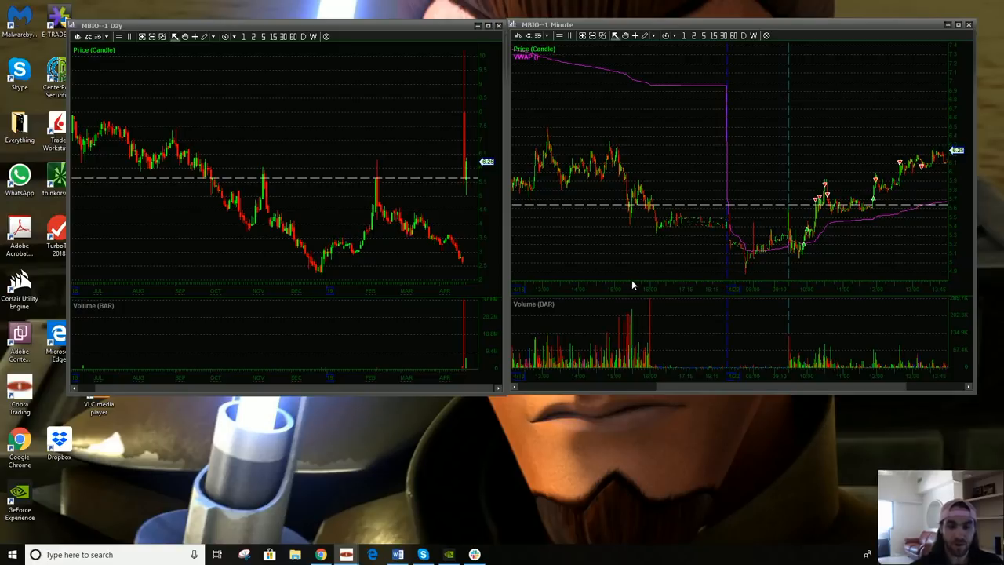
mouse_move(616, 267)
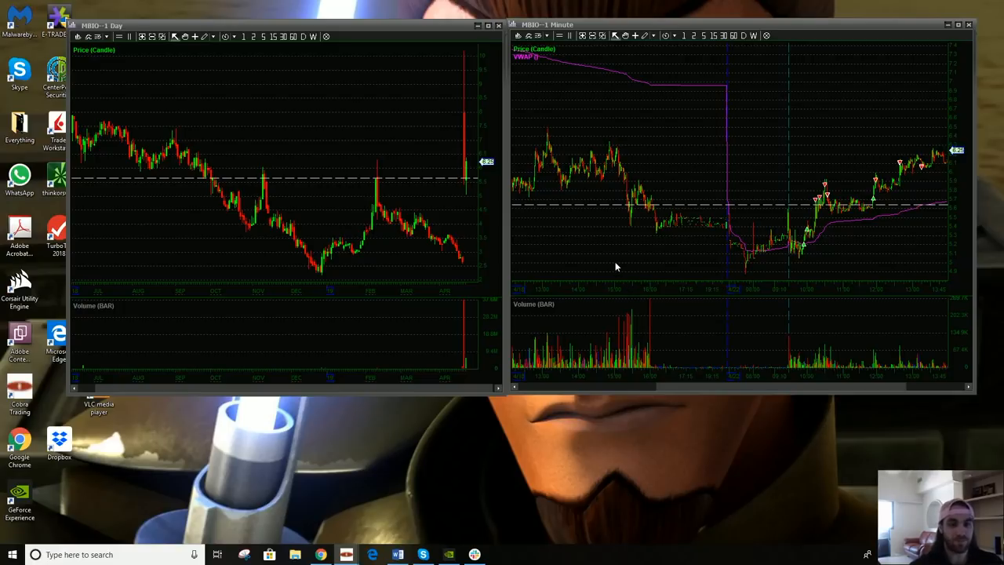
mouse_move(514, 136)
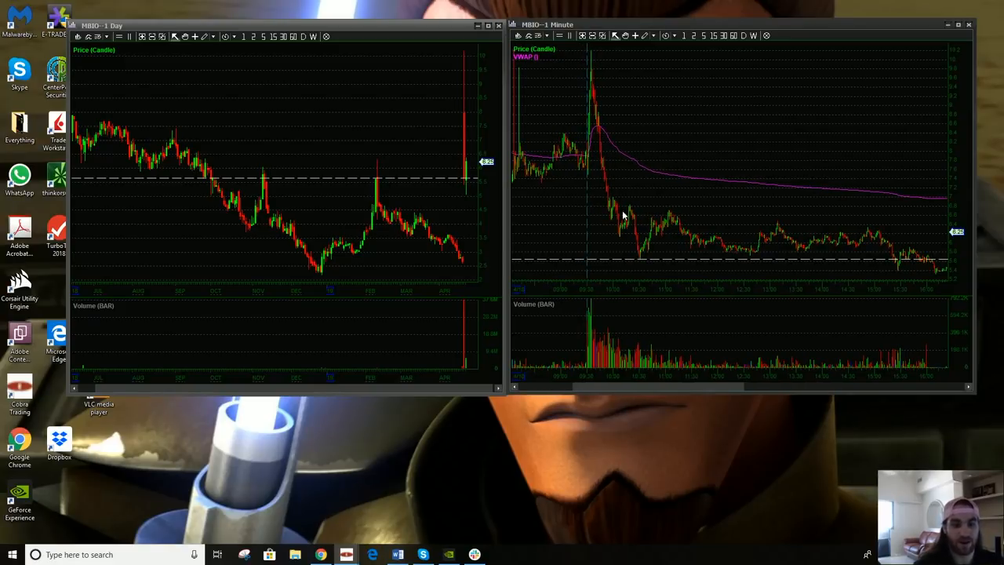
mouse_move(639, 227)
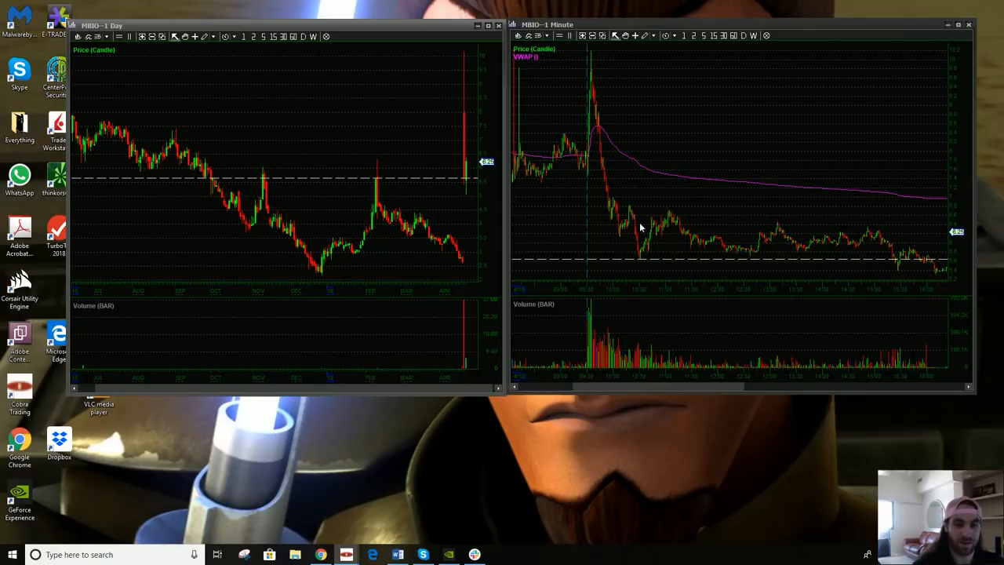
mouse_move(620, 227)
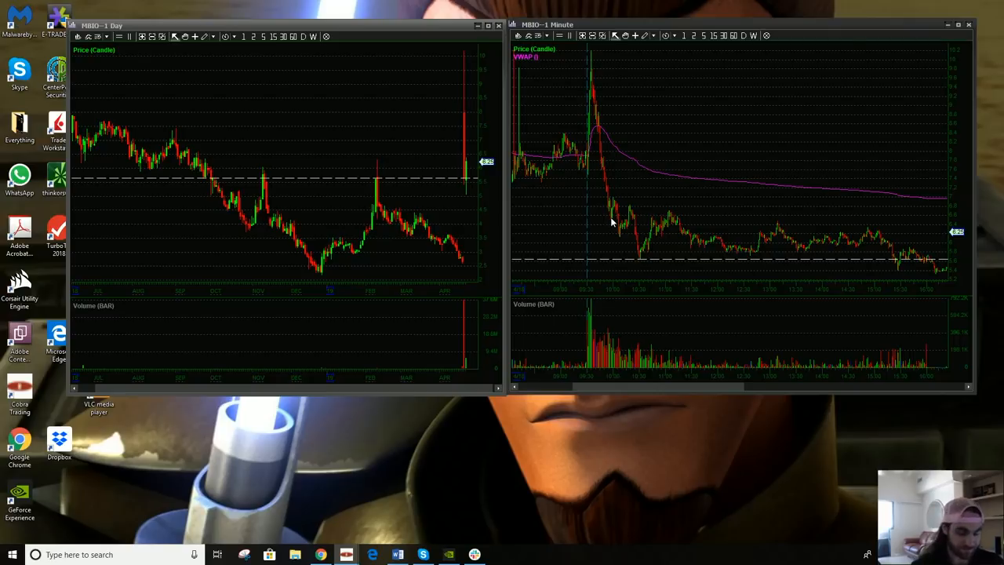
mouse_move(745, 269)
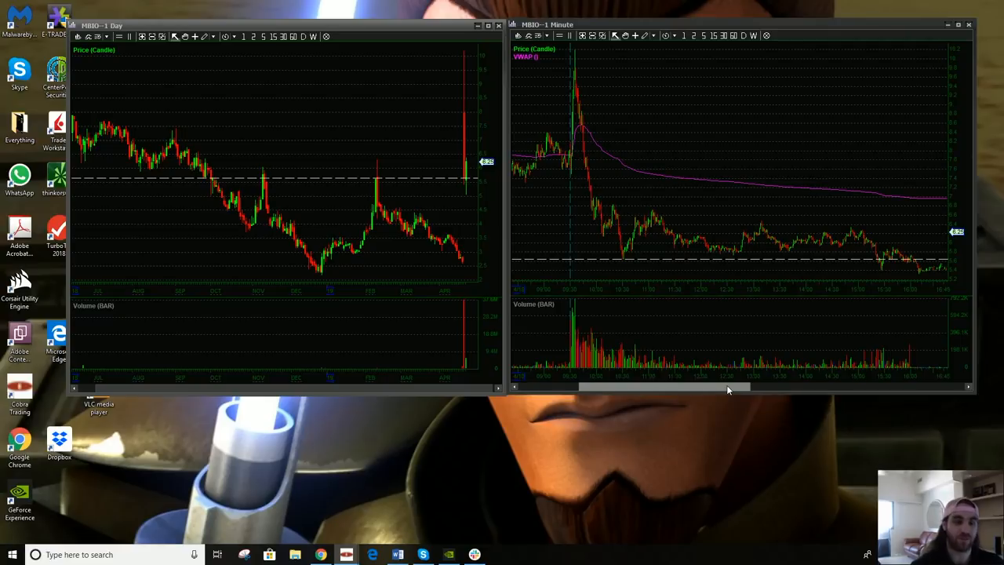
mouse_move(470, 96)
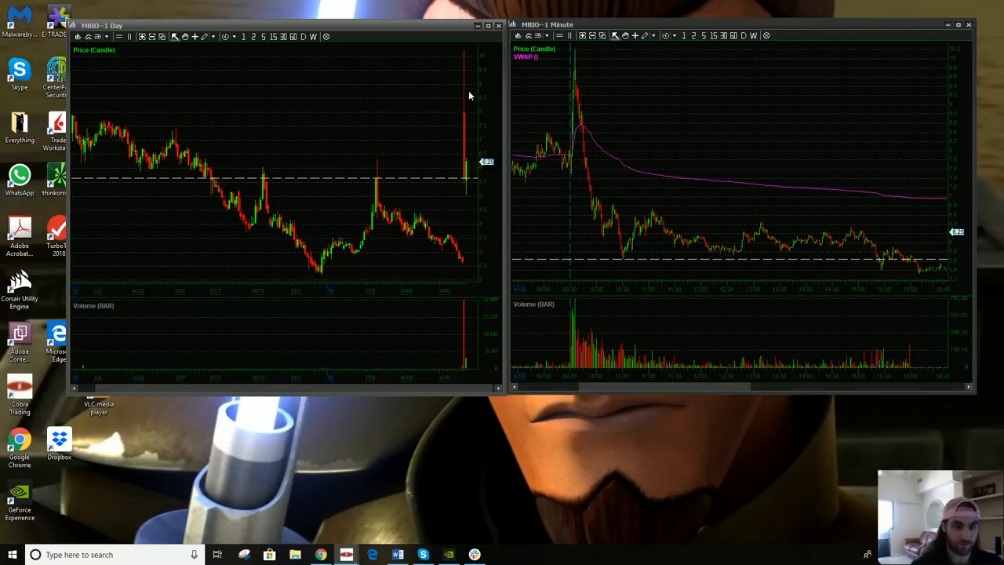
mouse_move(463, 64)
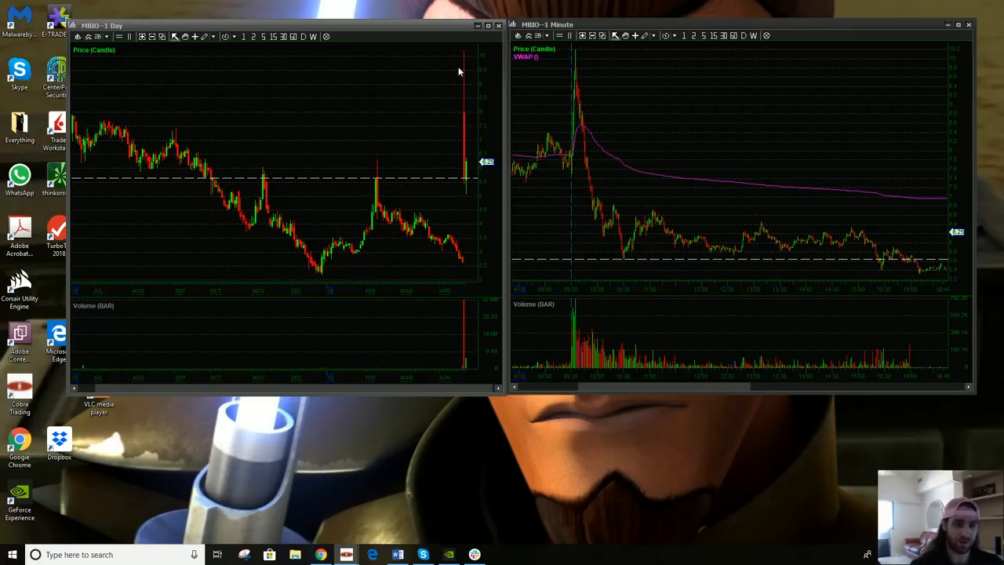
mouse_move(470, 171)
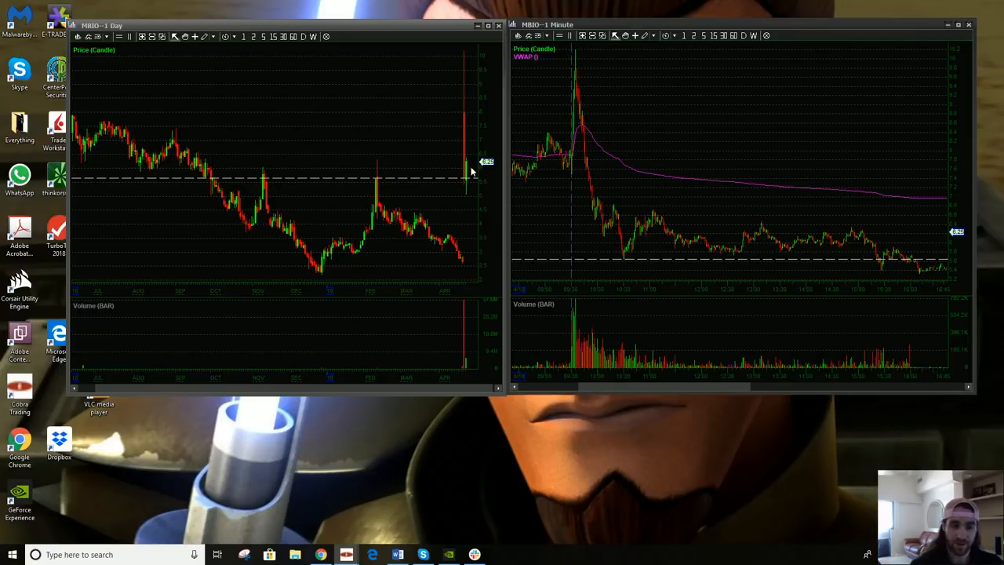
mouse_move(867, 264)
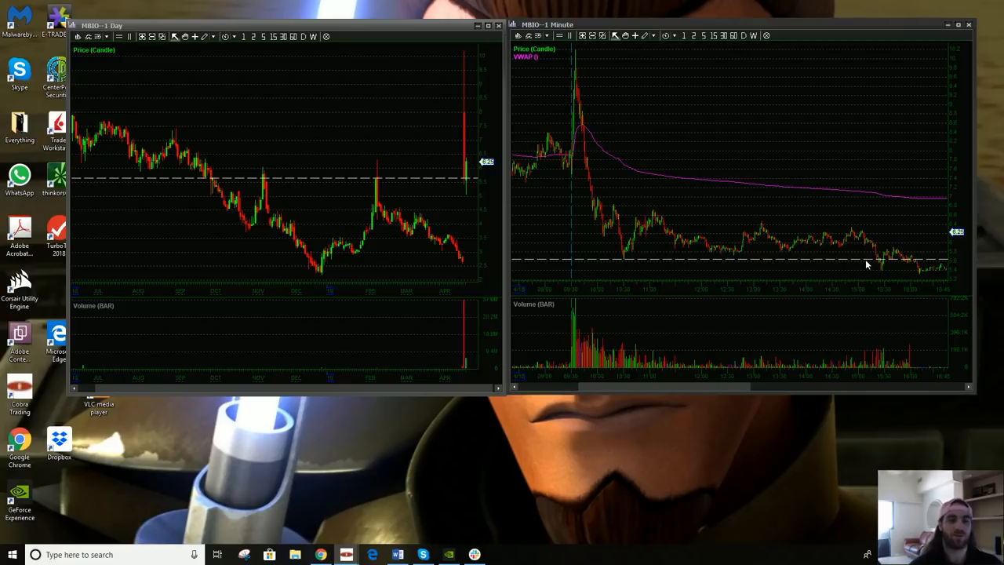
mouse_move(469, 236)
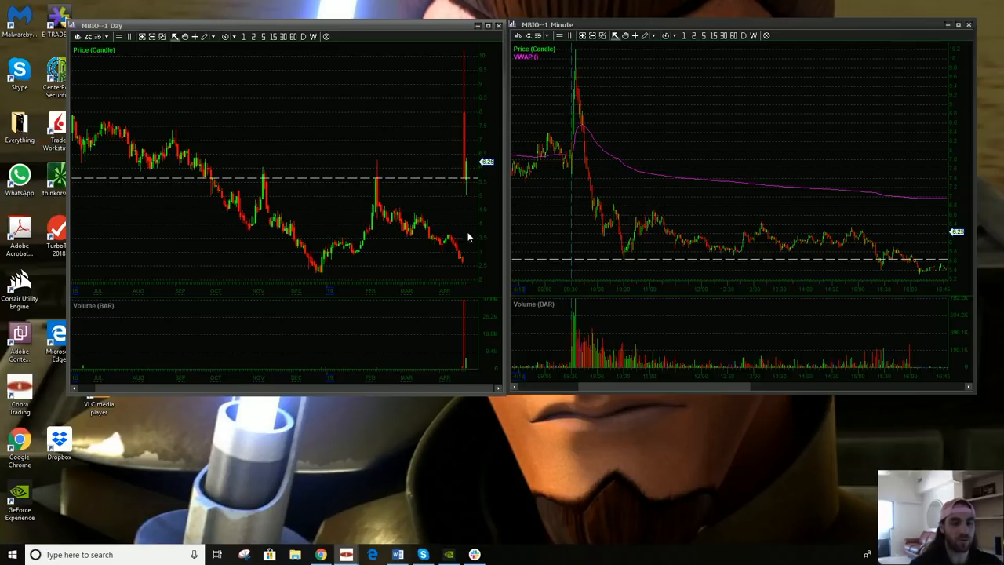
mouse_move(459, 220)
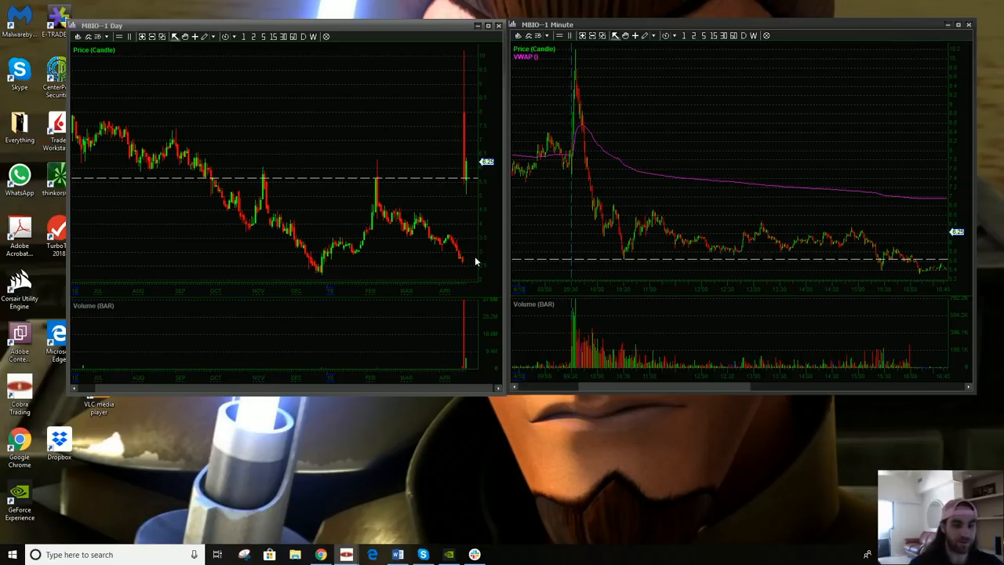
mouse_move(464, 223)
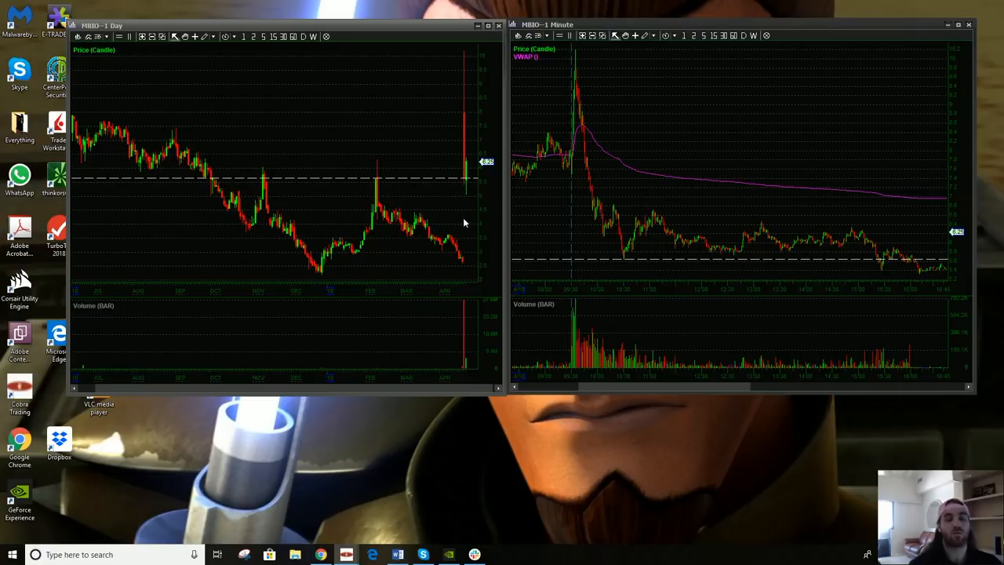
mouse_move(539, 320)
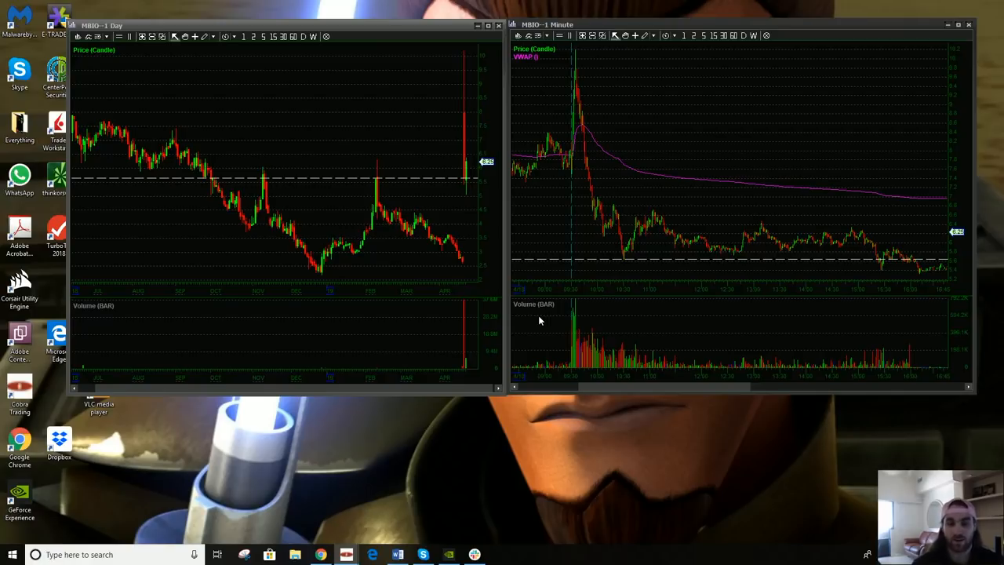
mouse_move(611, 216)
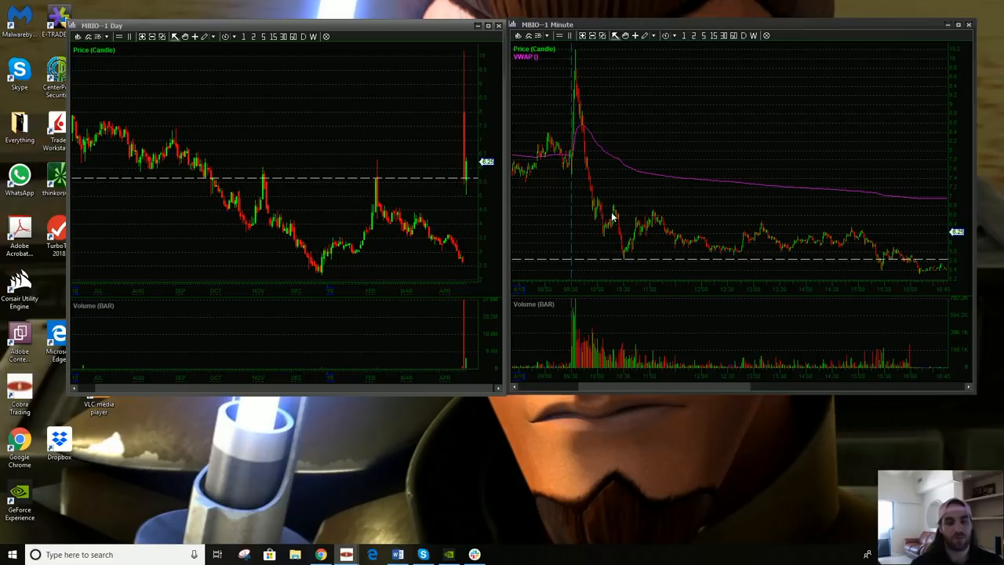
mouse_move(756, 229)
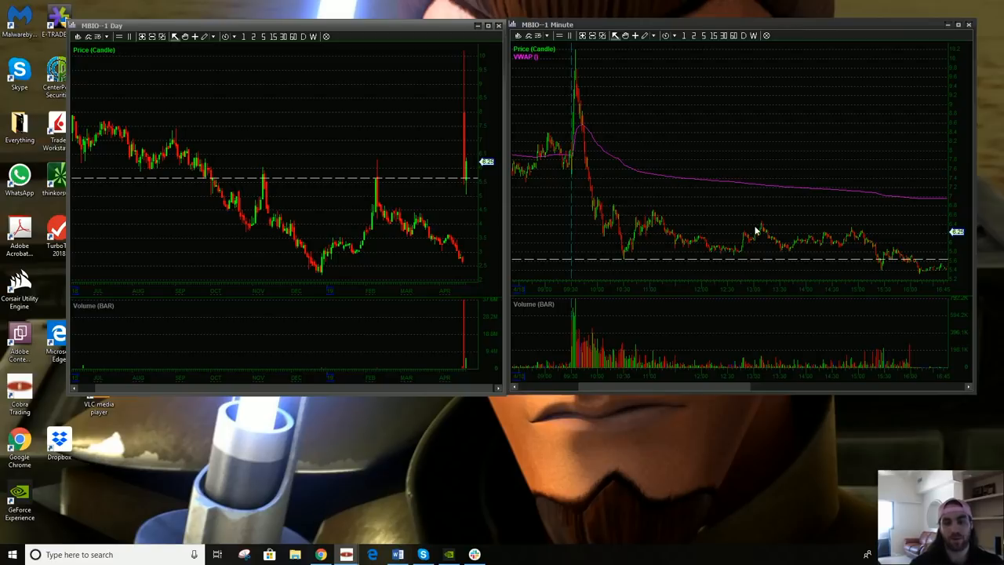
mouse_move(686, 192)
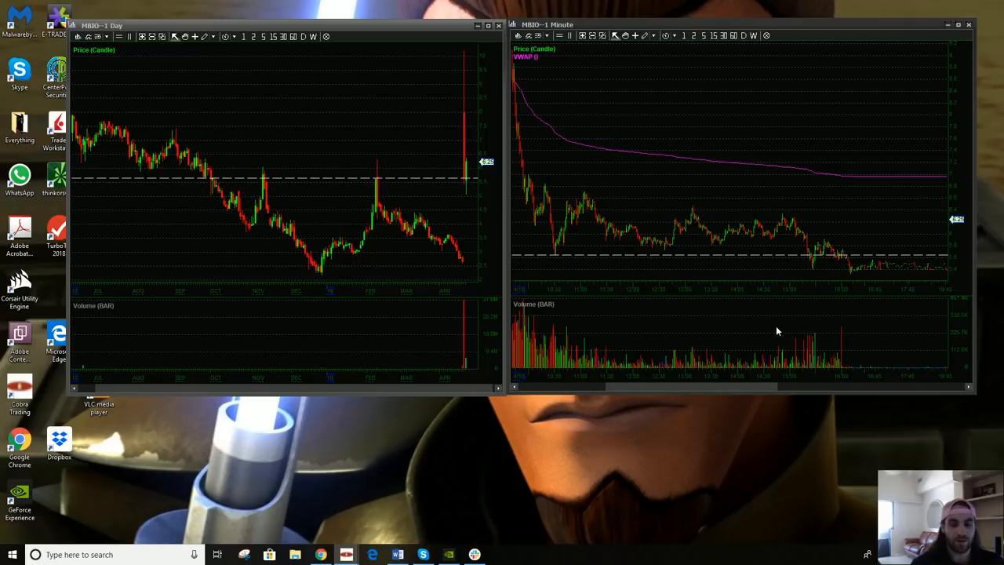
Step: Pan the MBIO 1-minute chart forward into the next day's session, where VWAP resets lower
drag(705, 386, 759, 385)
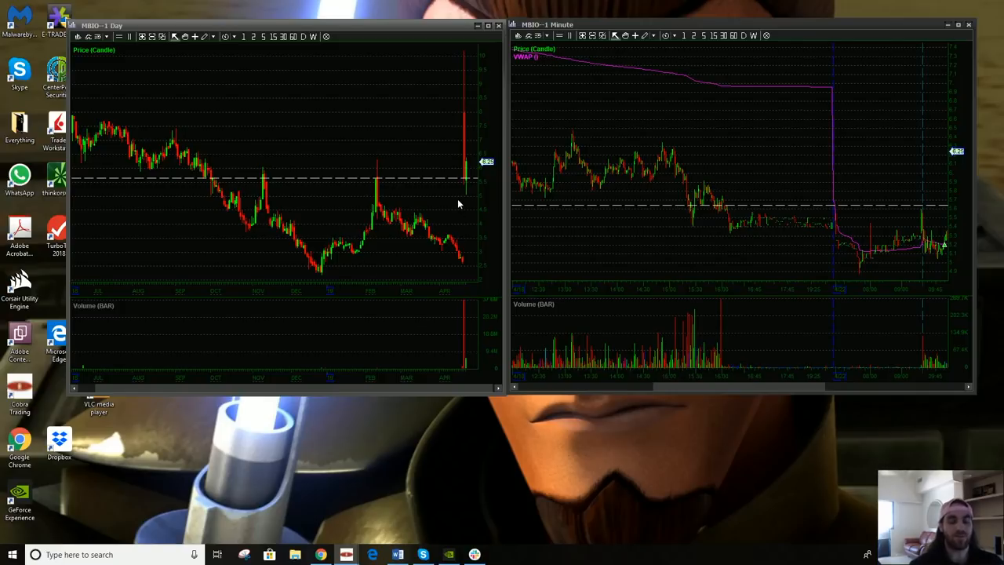
mouse_move(451, 203)
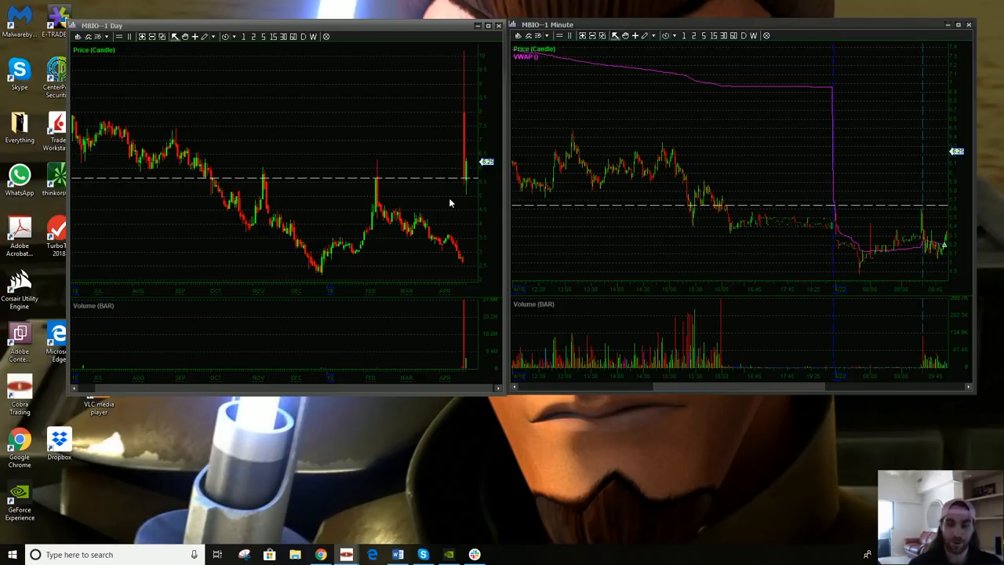
mouse_move(452, 200)
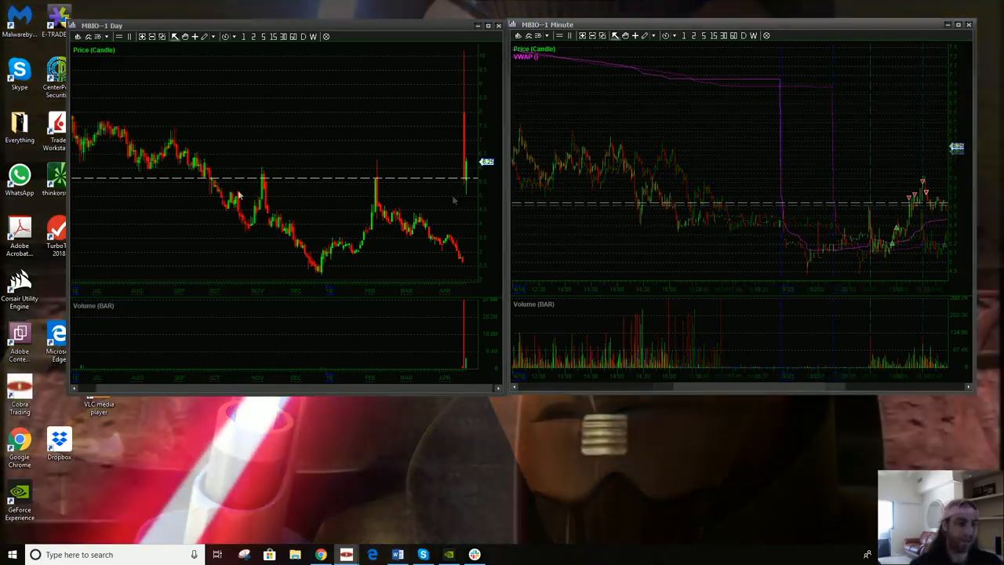
mouse_move(296, 171)
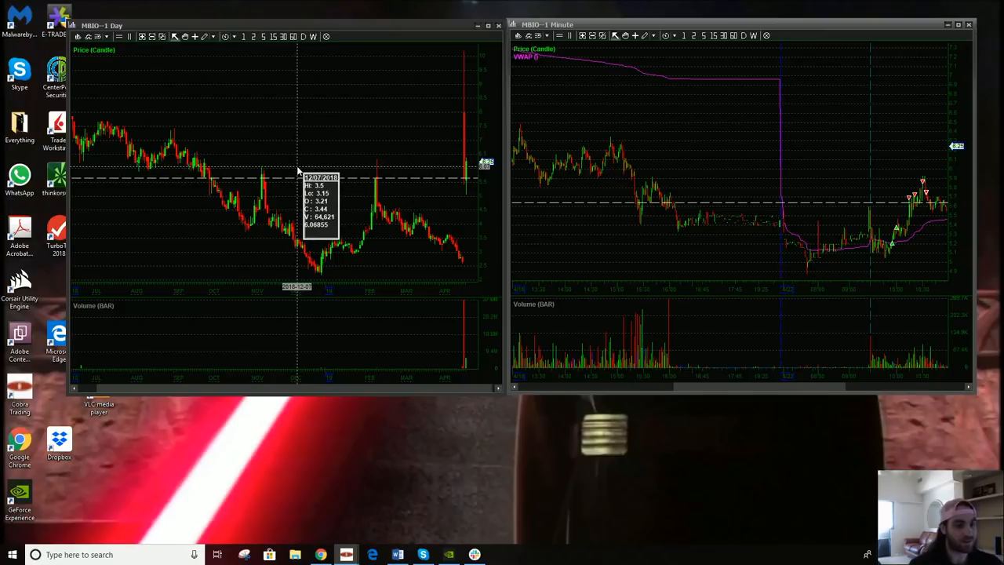
mouse_move(409, 209)
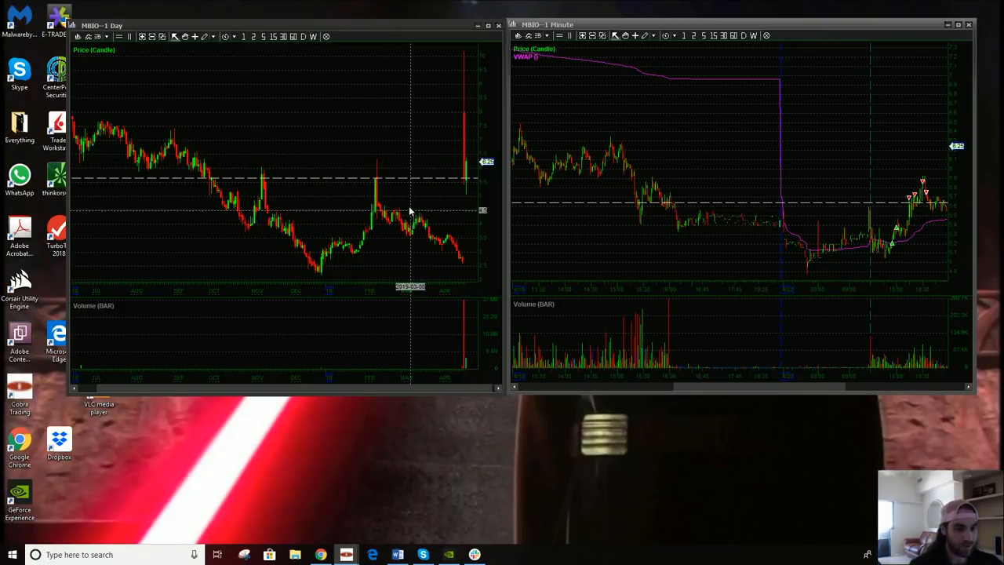
mouse_move(423, 216)
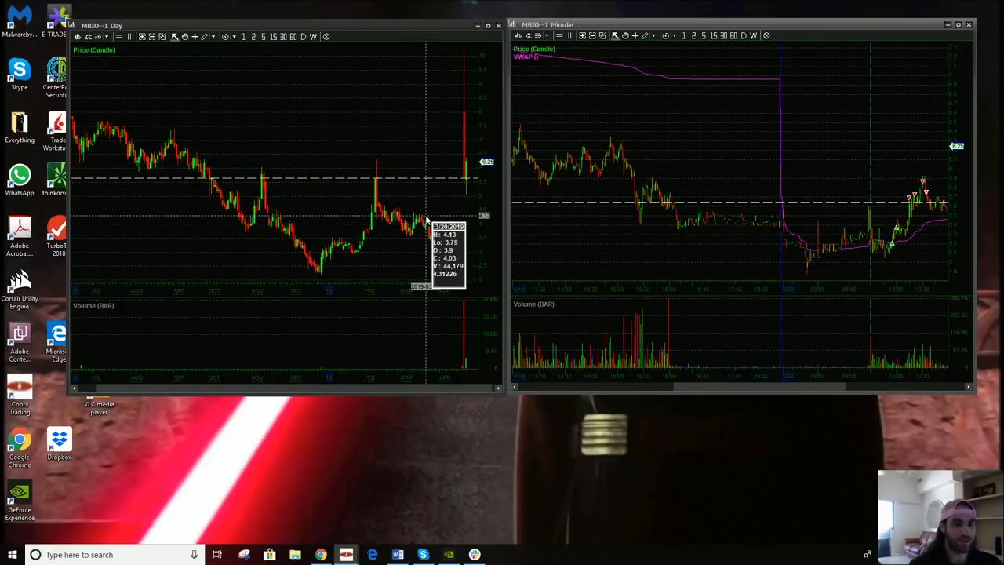
mouse_move(430, 203)
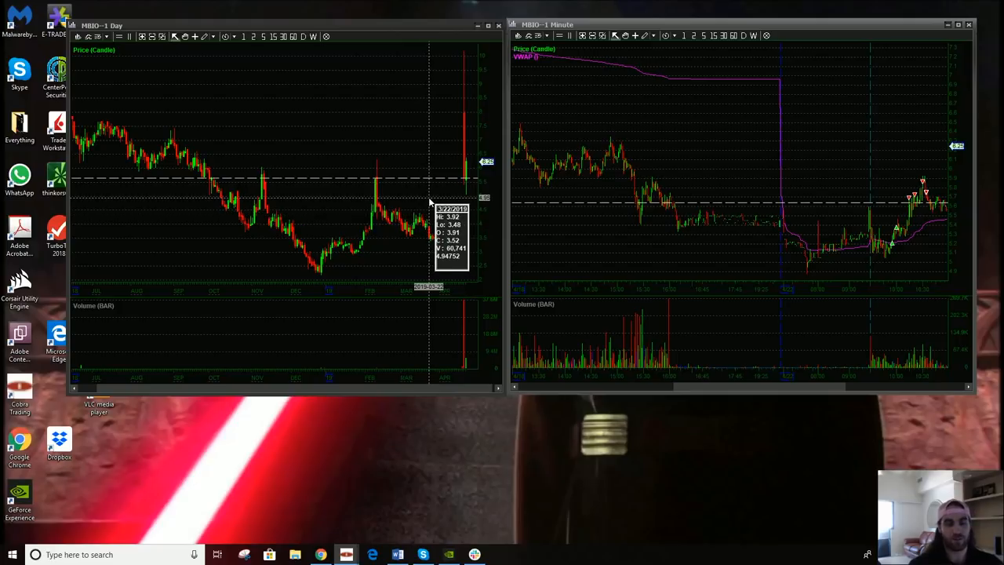
mouse_move(429, 203)
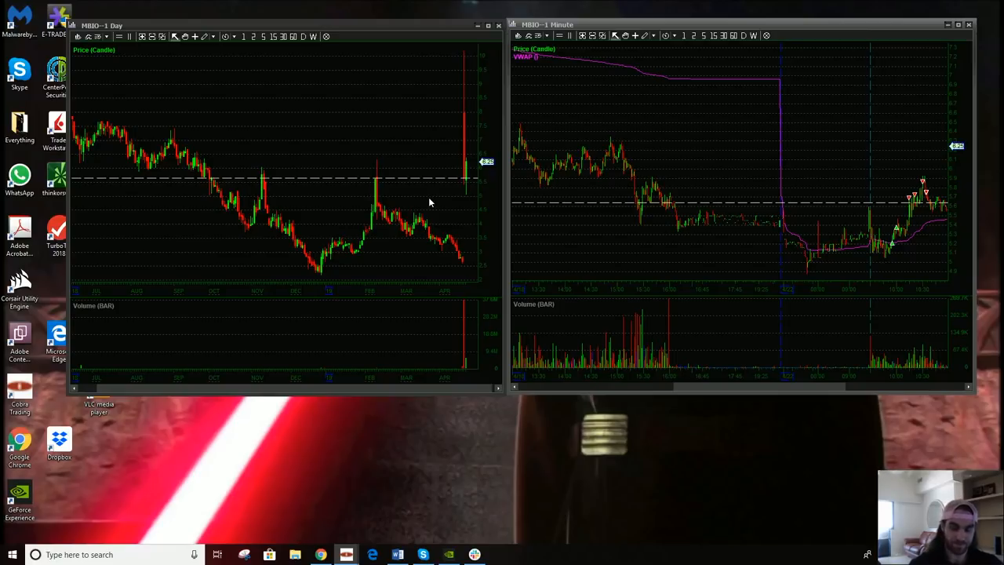
mouse_move(699, 395)
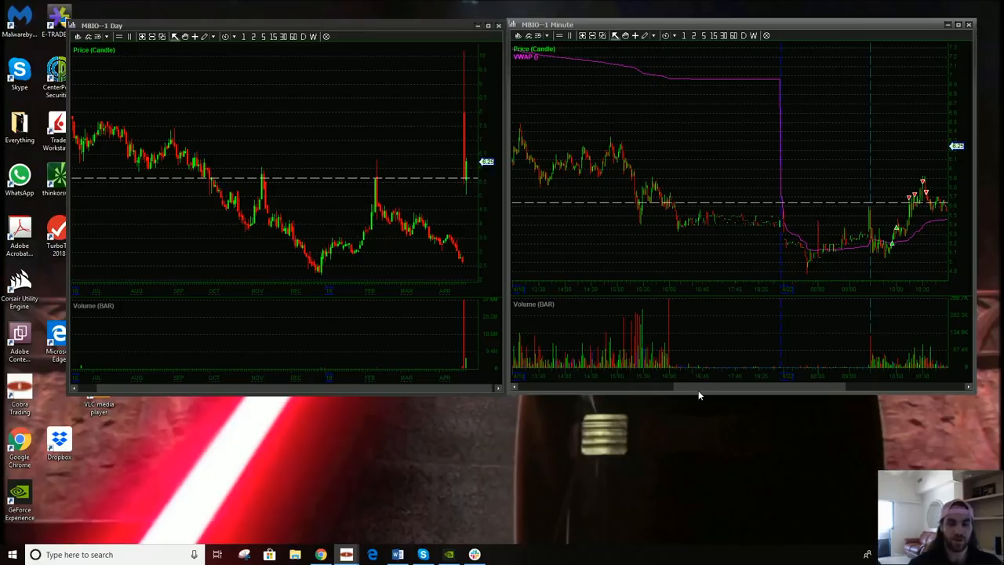
Step: Nudge the MBIO 1-minute chart slightly later to reveal more next-morning trading
drag(698, 386, 710, 385)
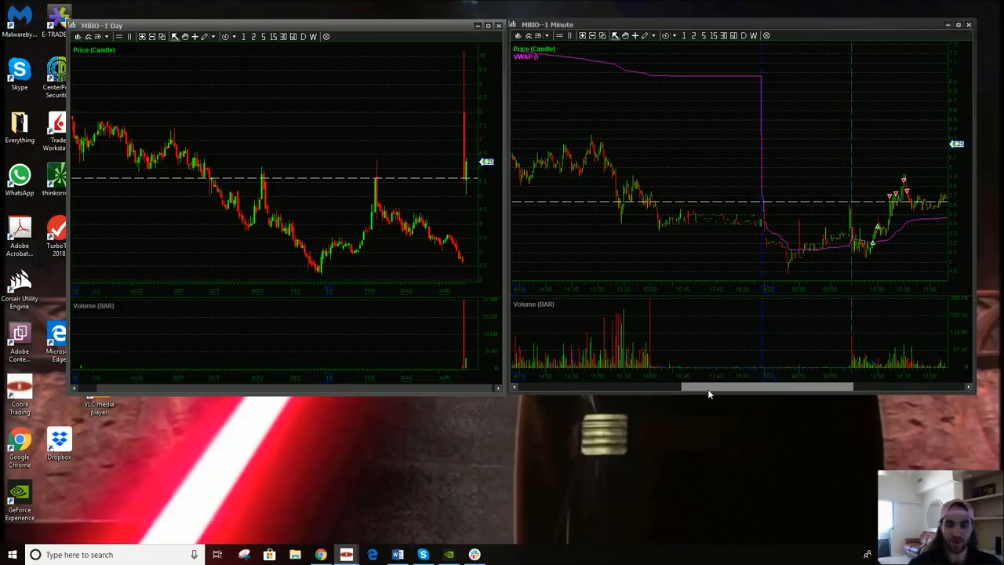